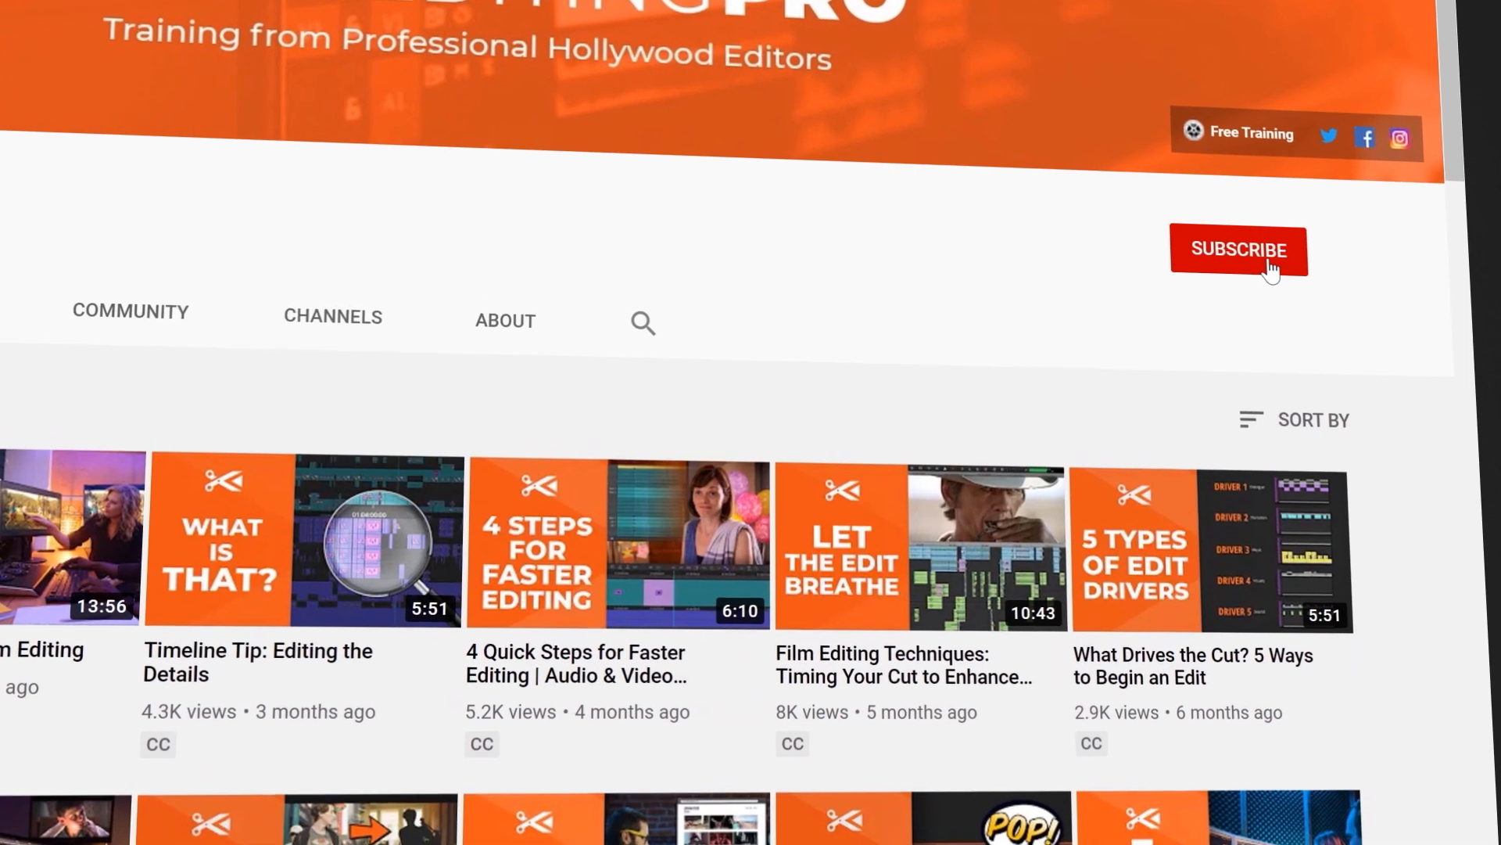
Subscribe to the film editing training channel from its channel page
{"action": "left_click", "coordinate": [1238, 250]}
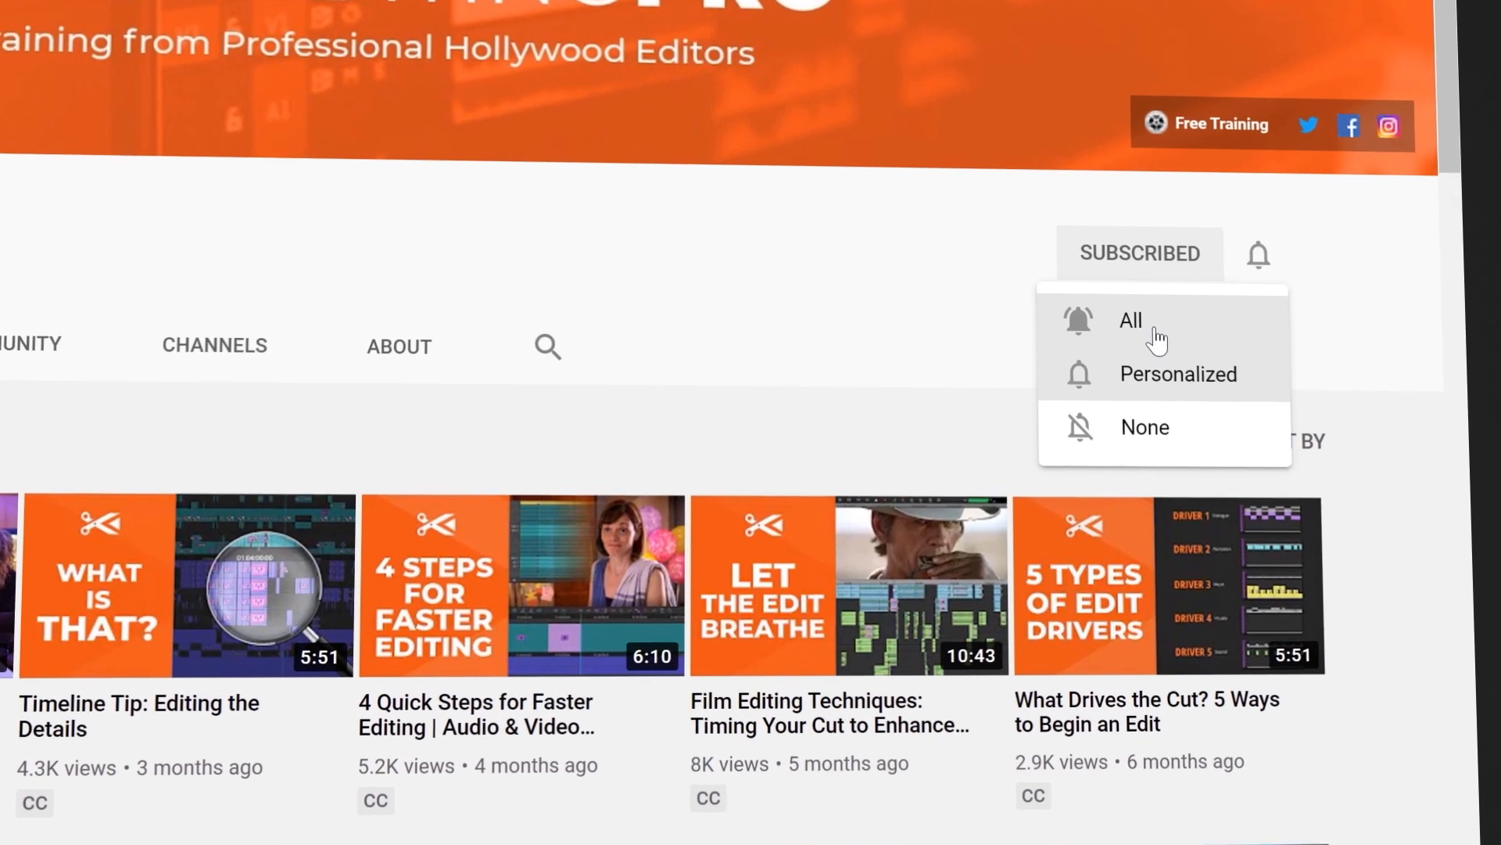